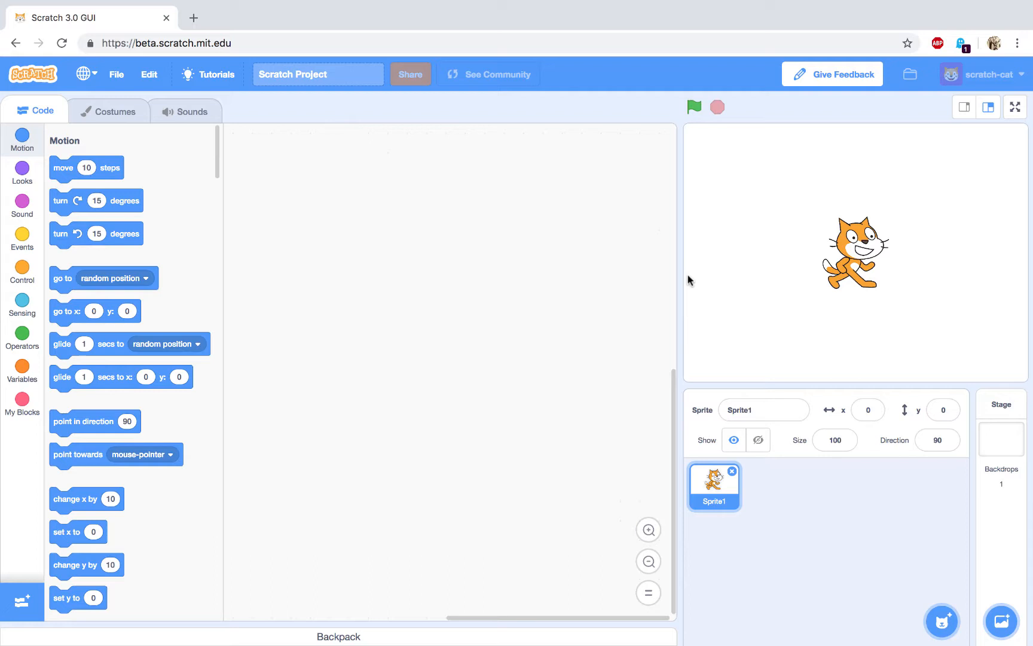
mouse_move(459, 130)
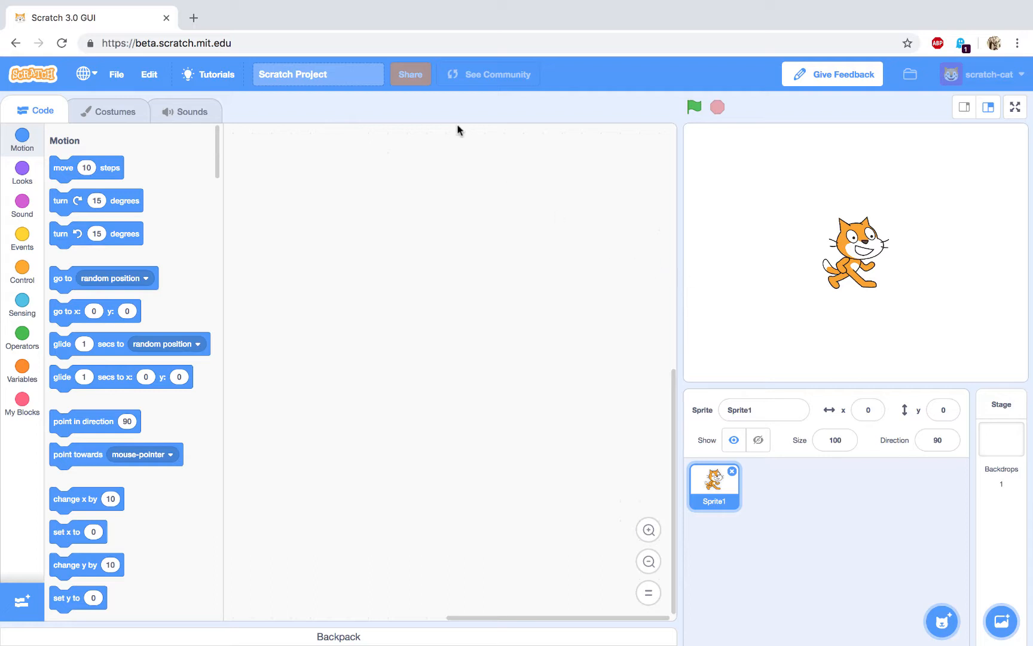
- Glance at the File menu without choosing anything, then browse the sprite's costumes and sounds
click(117, 74)
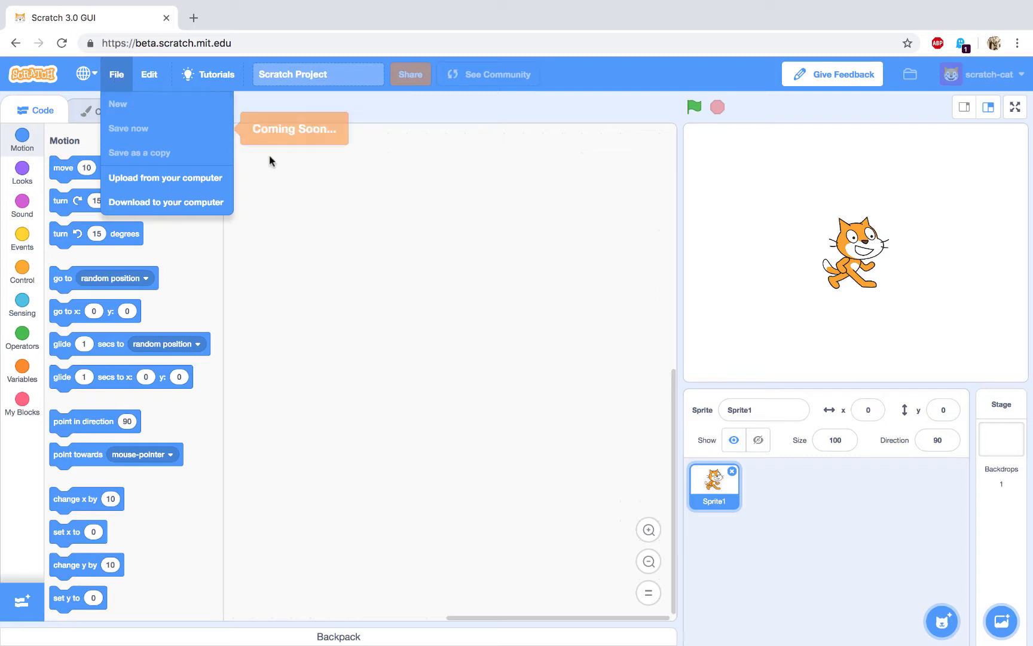
click(409, 169)
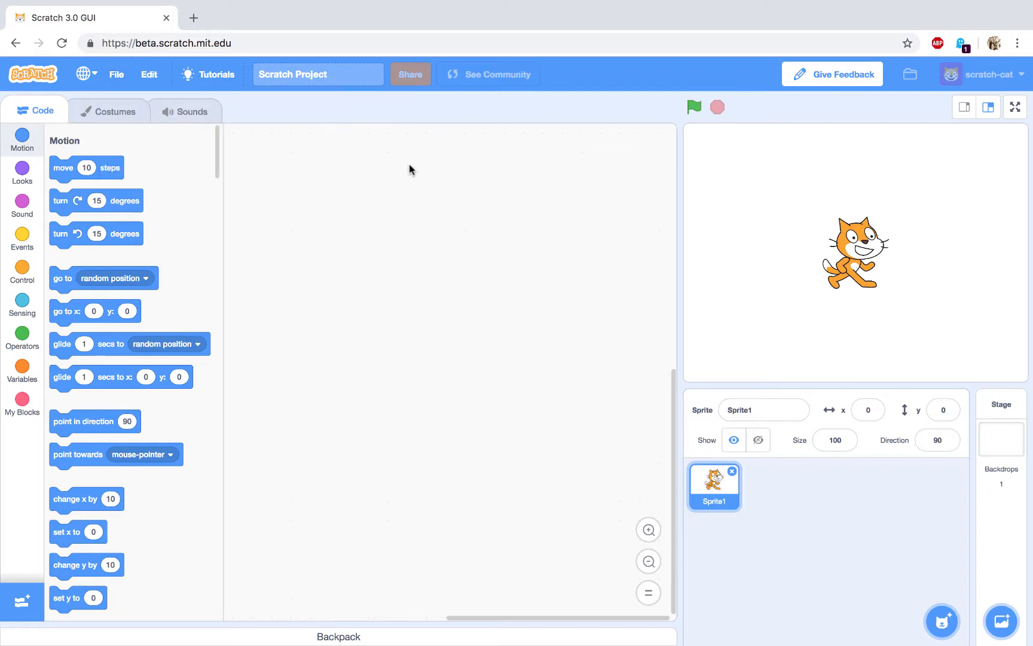
mouse_move(580, 127)
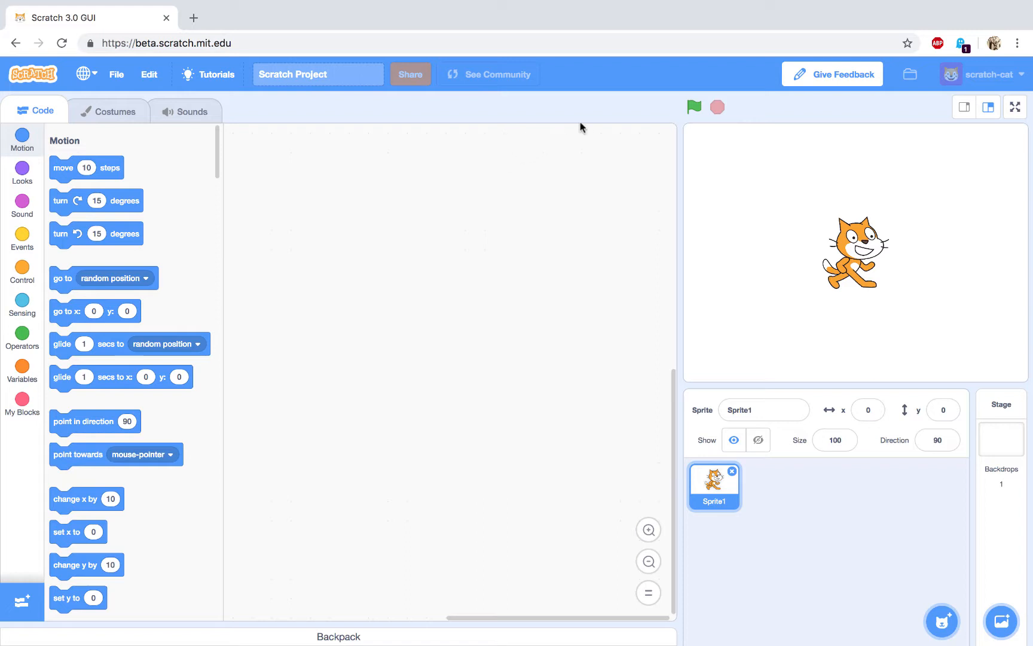
mouse_move(666, 114)
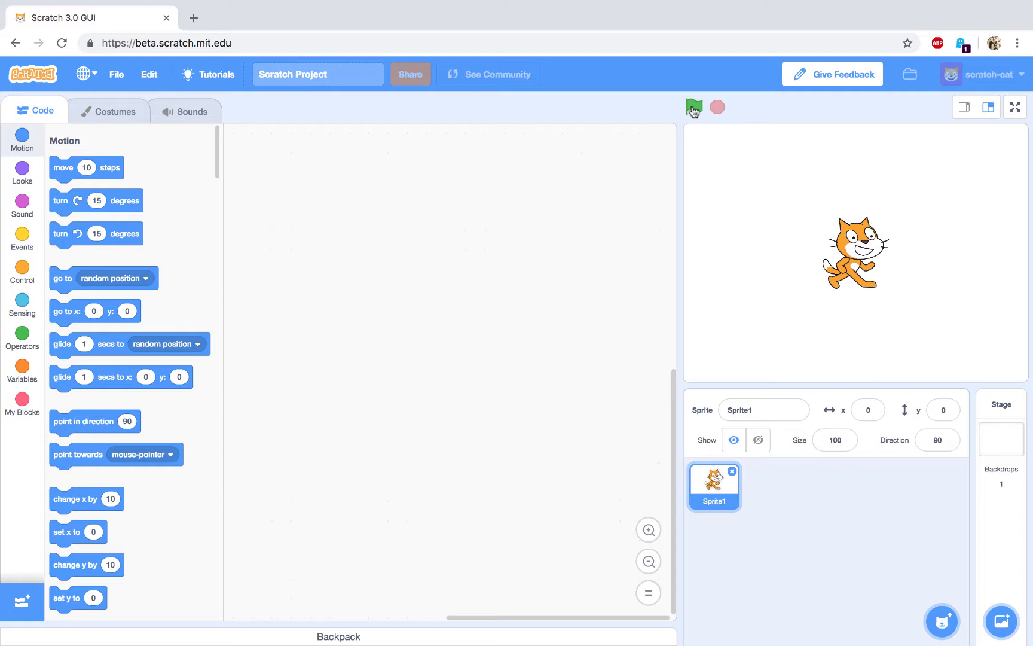
mouse_move(693, 108)
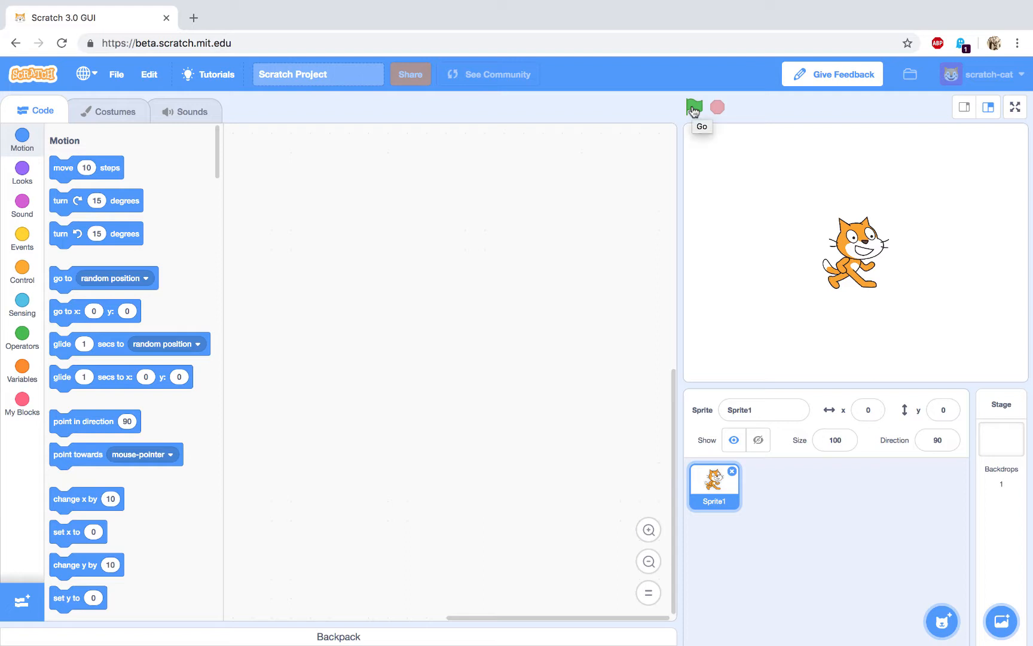
mouse_move(718, 108)
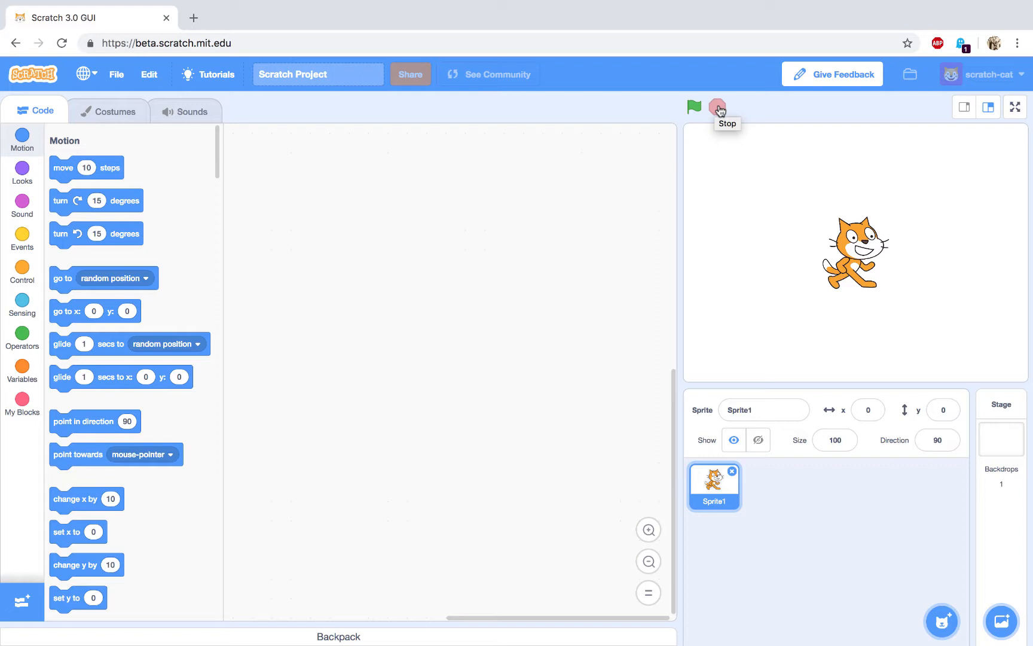
mouse_move(949, 120)
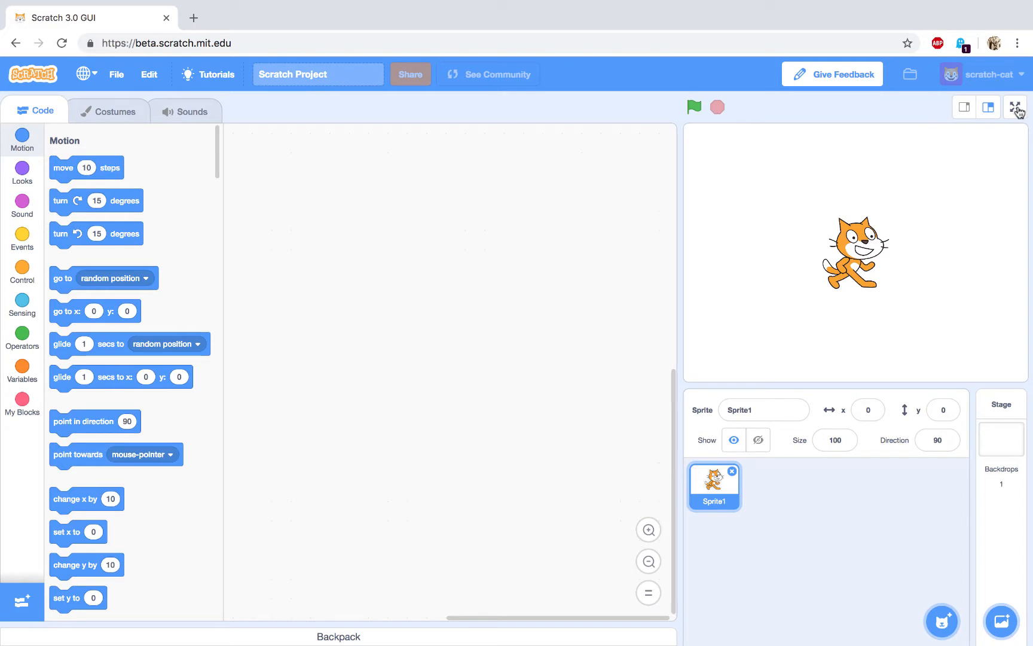
mouse_move(1016, 107)
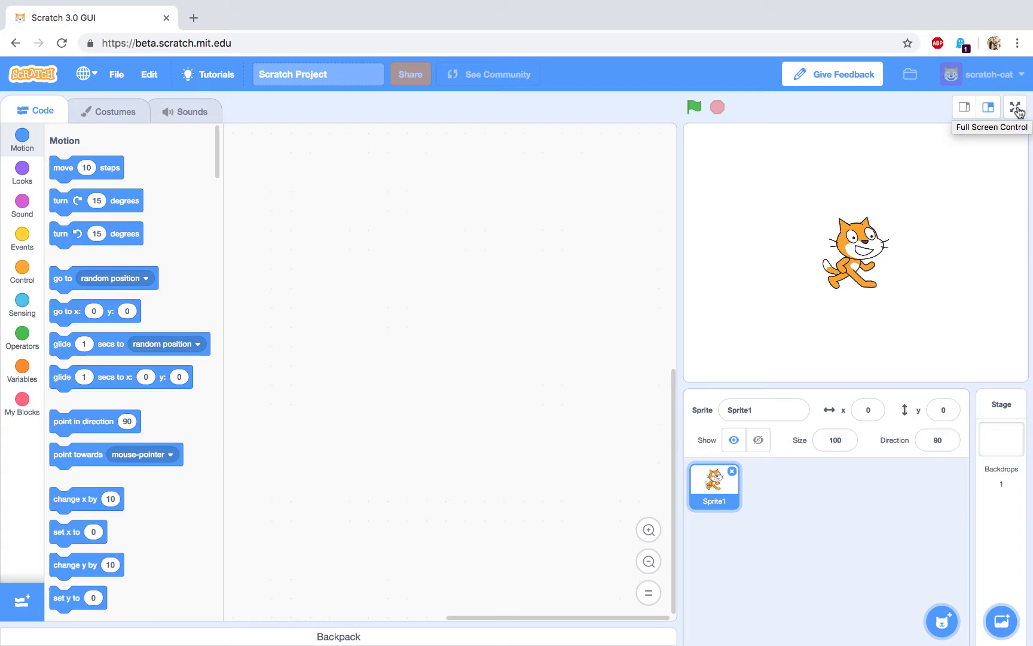
mouse_move(911, 130)
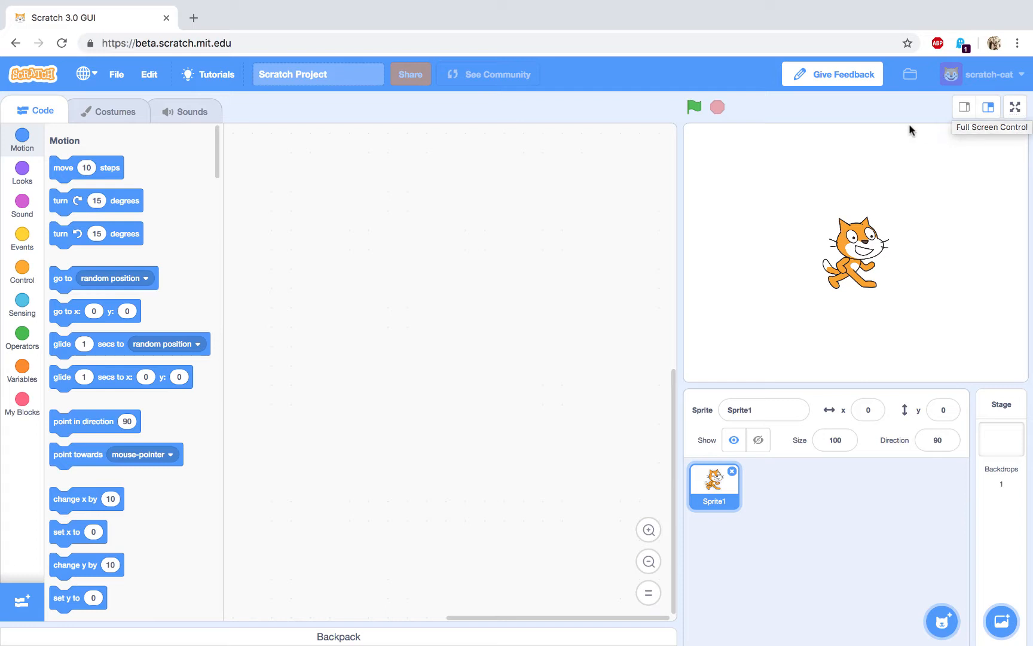
mouse_move(684, 180)
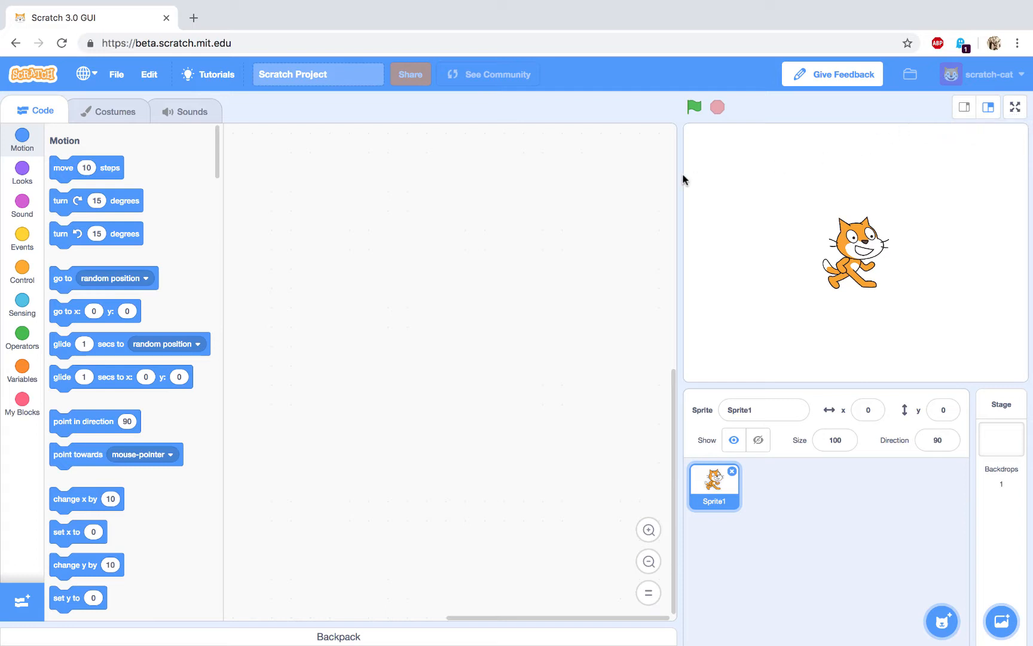
mouse_move(110, 115)
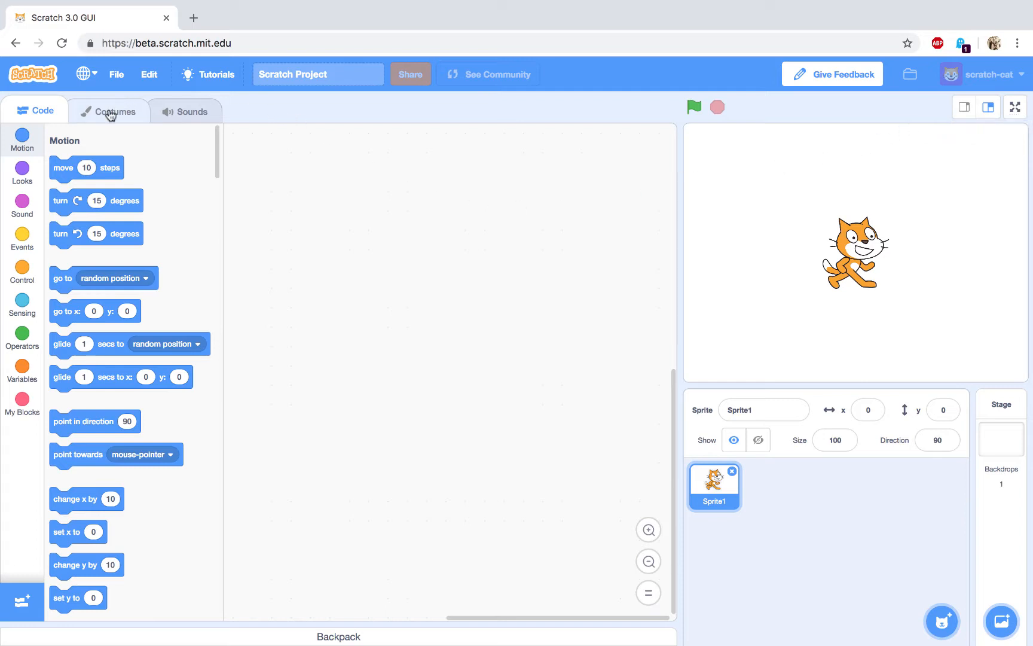
click(108, 111)
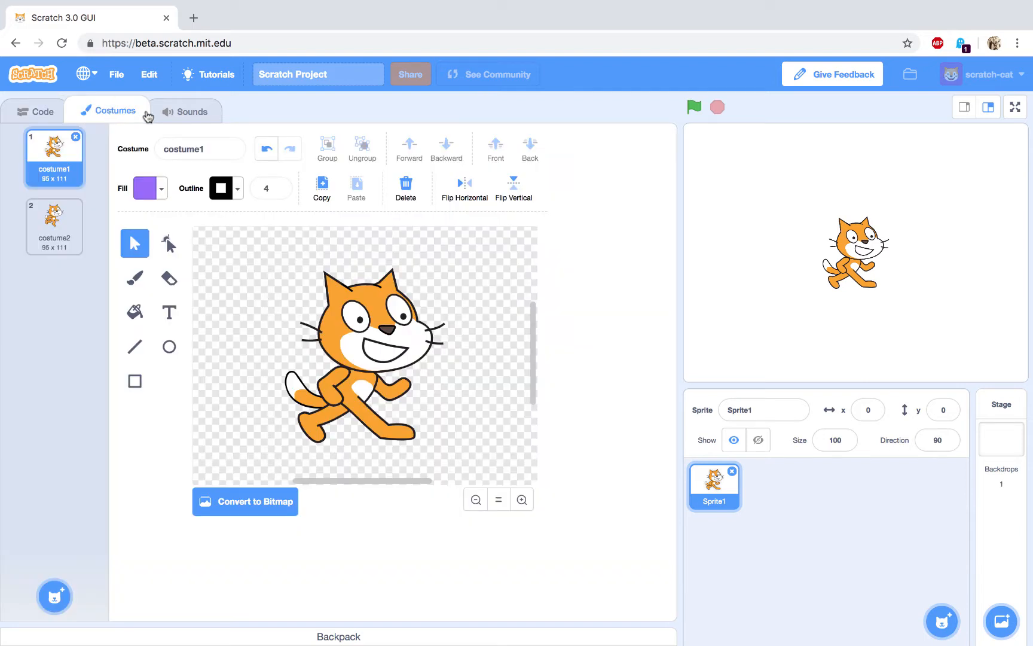
click(190, 111)
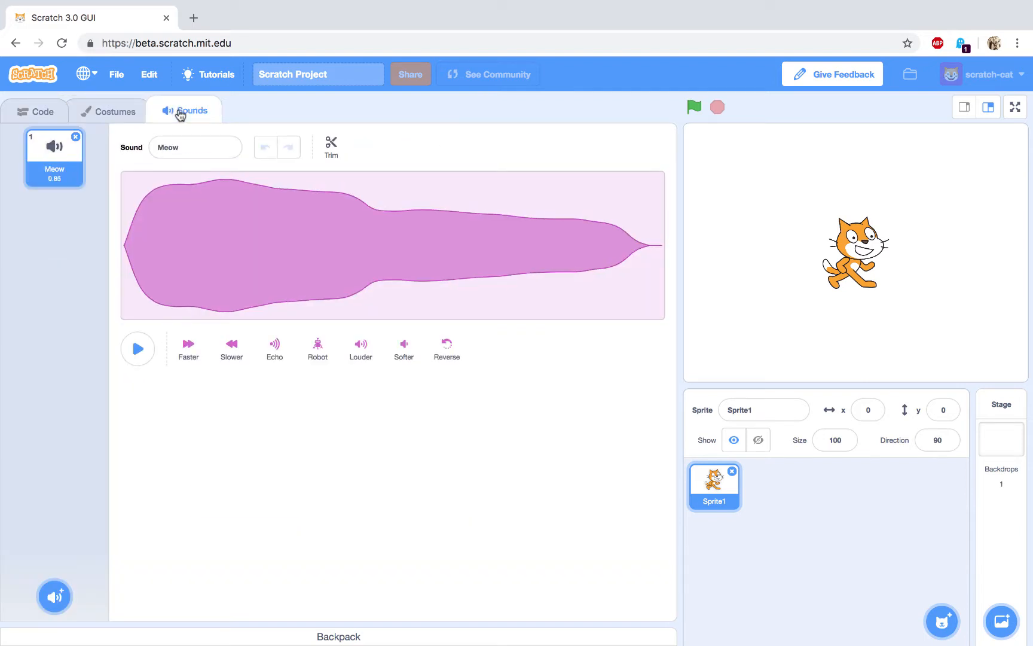
mouse_move(274, 347)
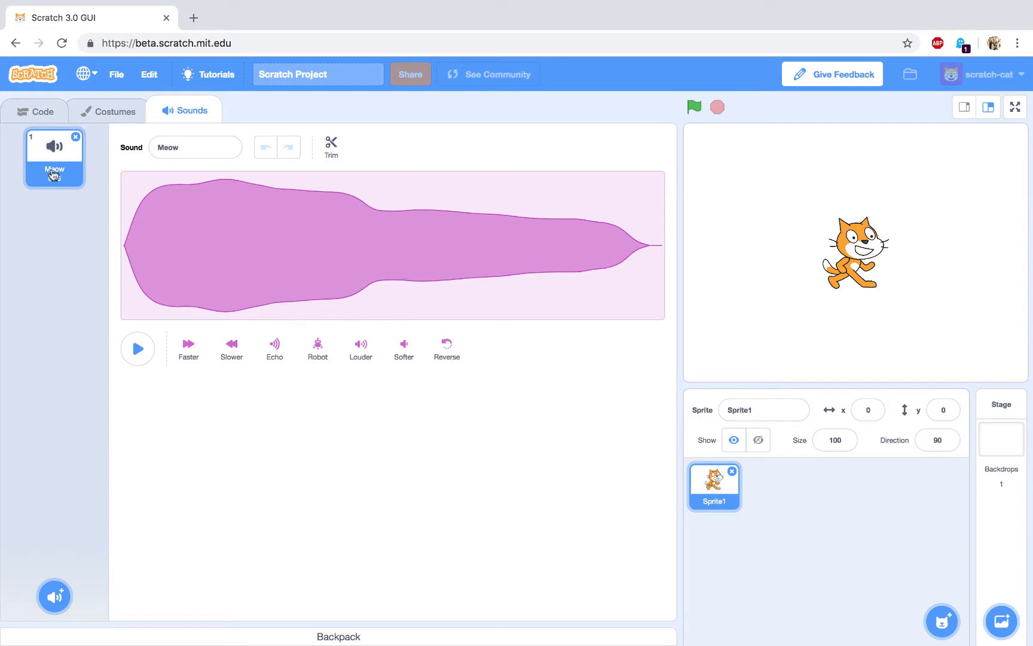
click(37, 111)
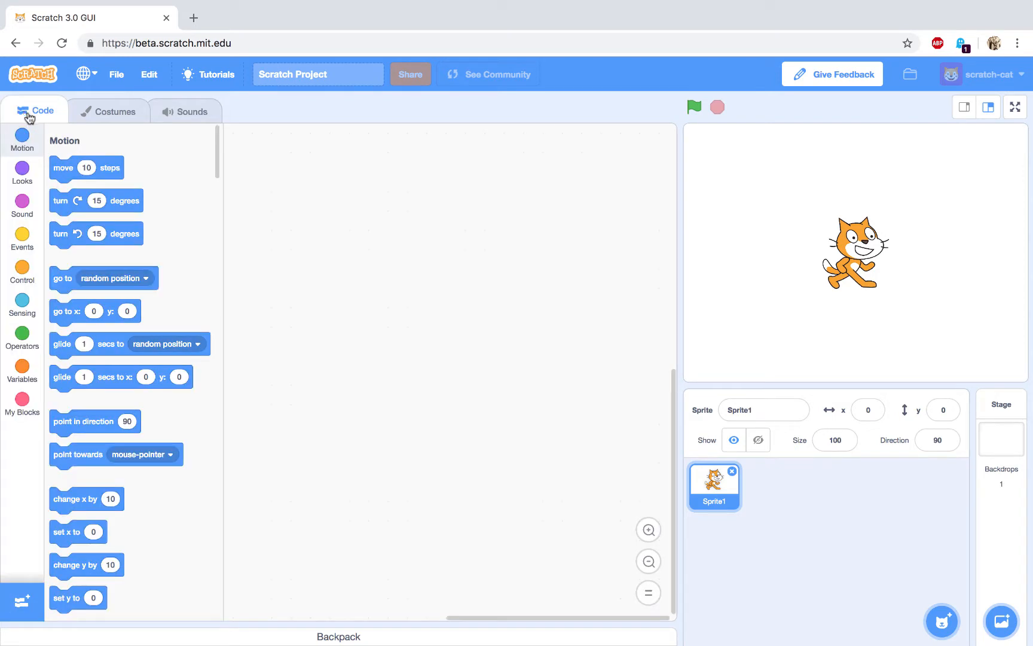
mouse_move(272, 236)
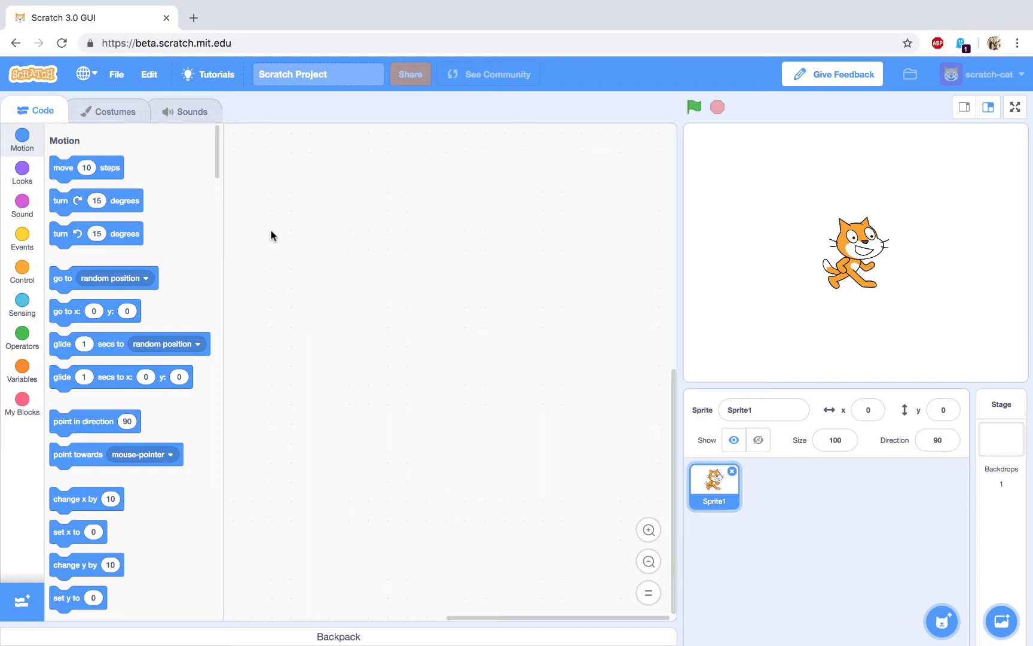
mouse_move(110, 111)
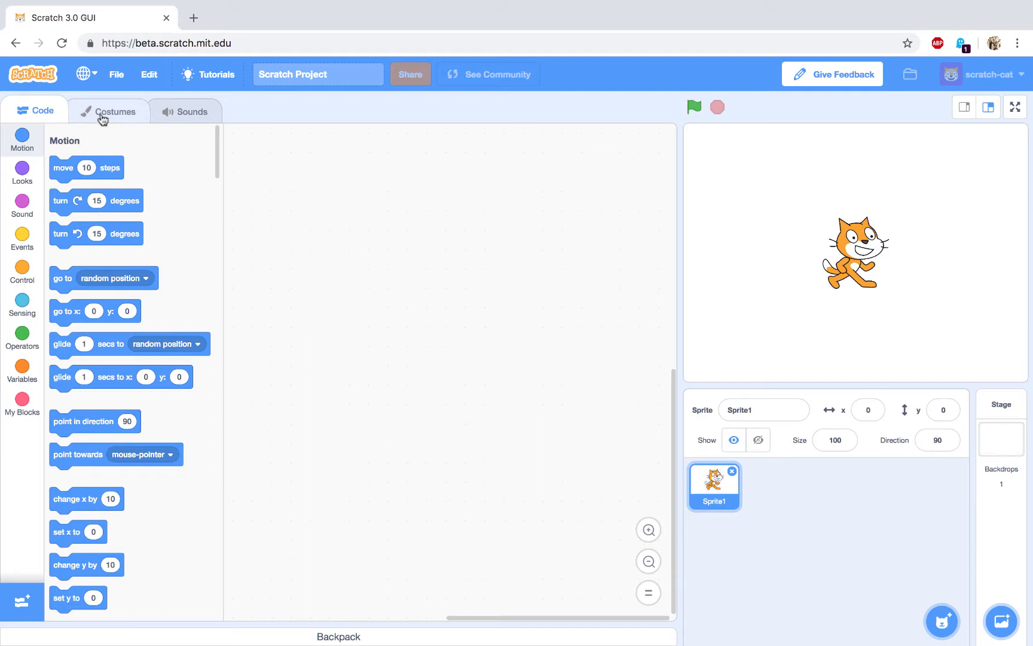
- Revisit the cat's costume drawings and Meow sound, then show the Looks blocks
click(108, 110)
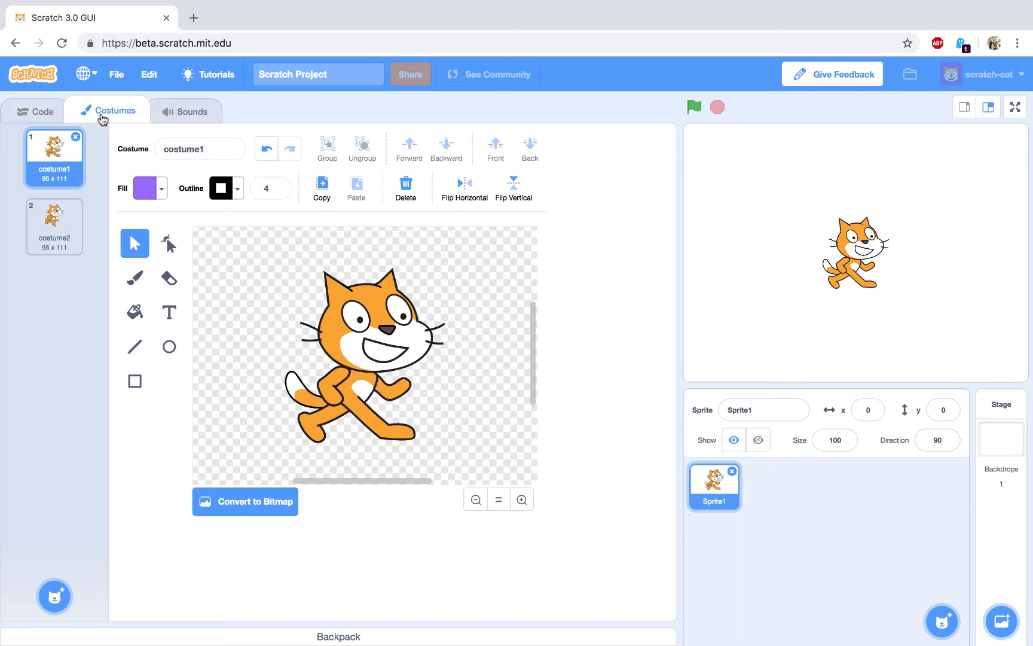
mouse_move(194, 117)
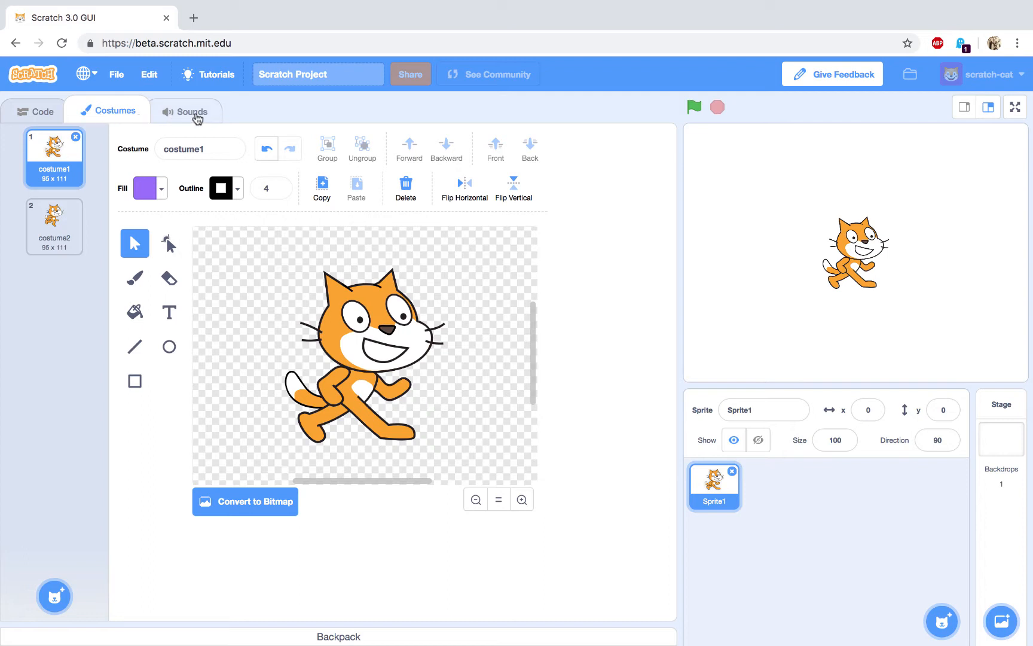
click(186, 110)
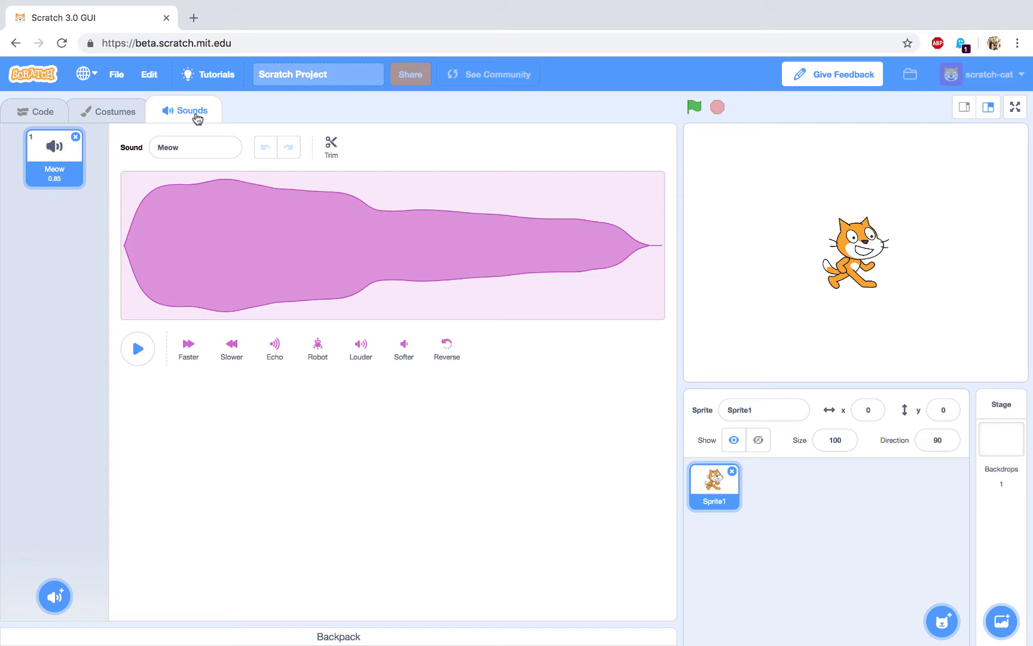
mouse_move(911, 248)
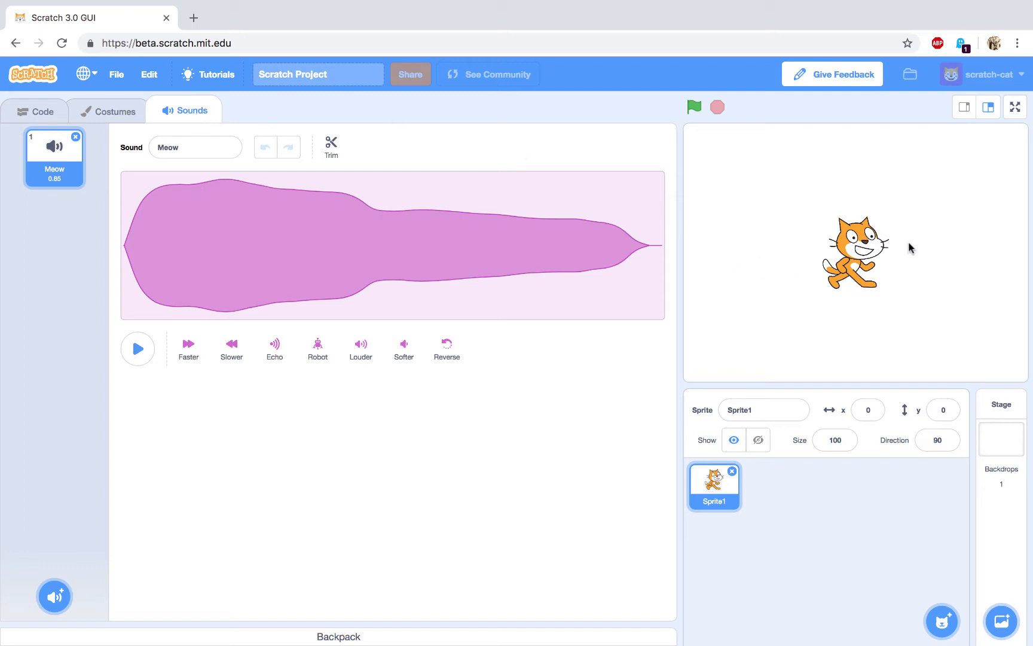
mouse_move(831, 258)
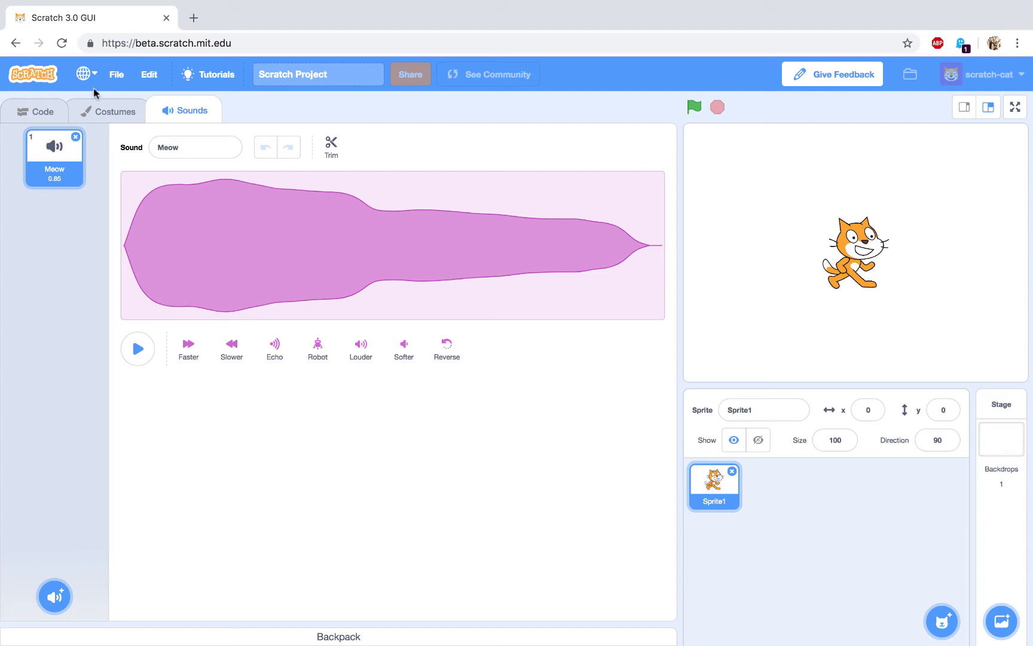
click(35, 110)
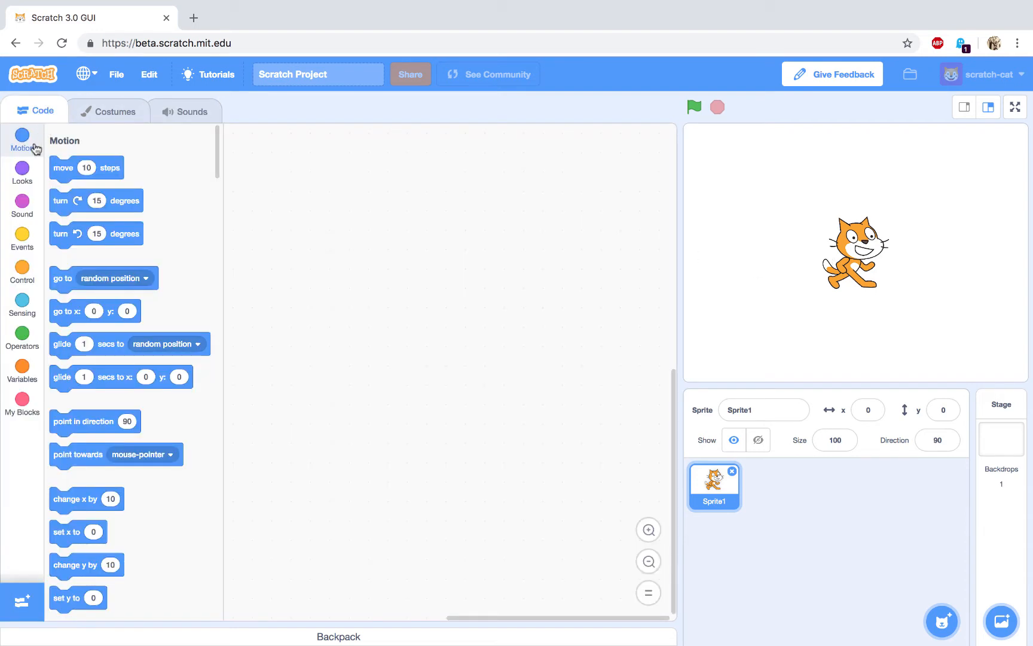
click(21, 173)
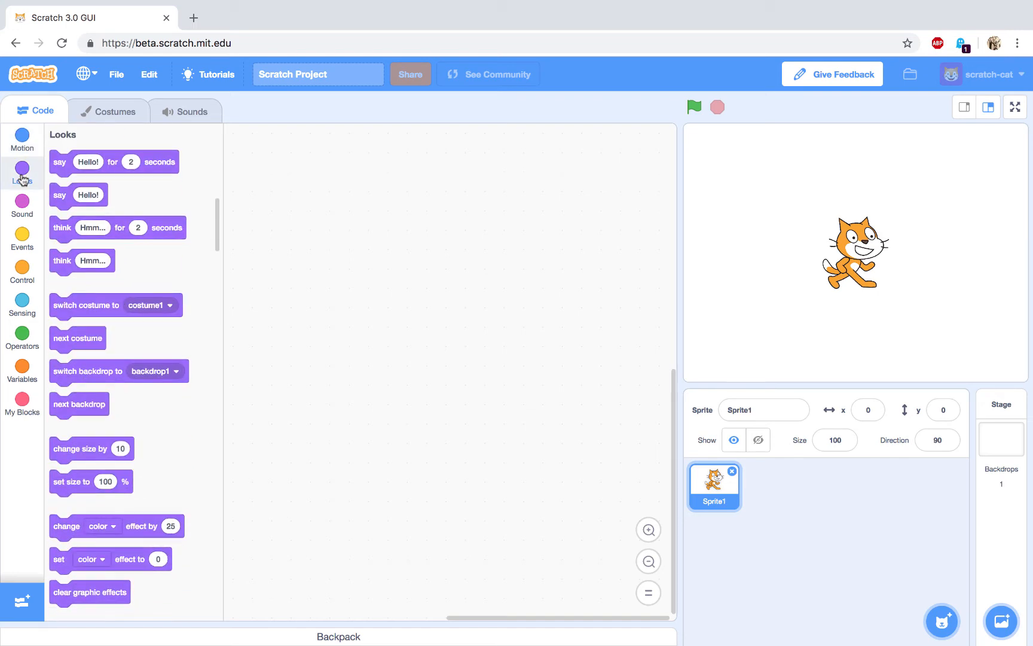